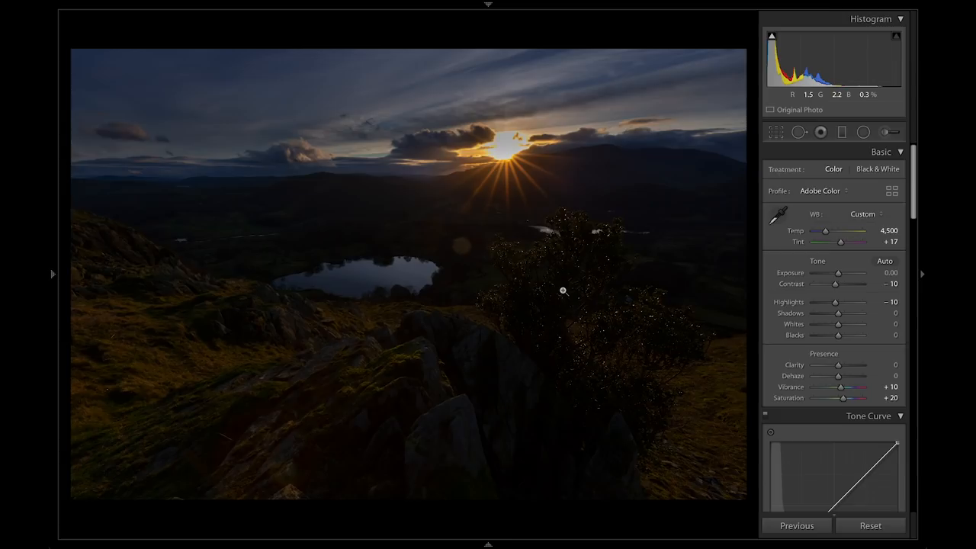
# - Adjust a Basic panel slider for Custom WB: Temp 4500, Tint +17, Vibrance +10, Saturation +20
pyautogui.moveTo(836, 273); pyautogui.dragTo(862, 273)
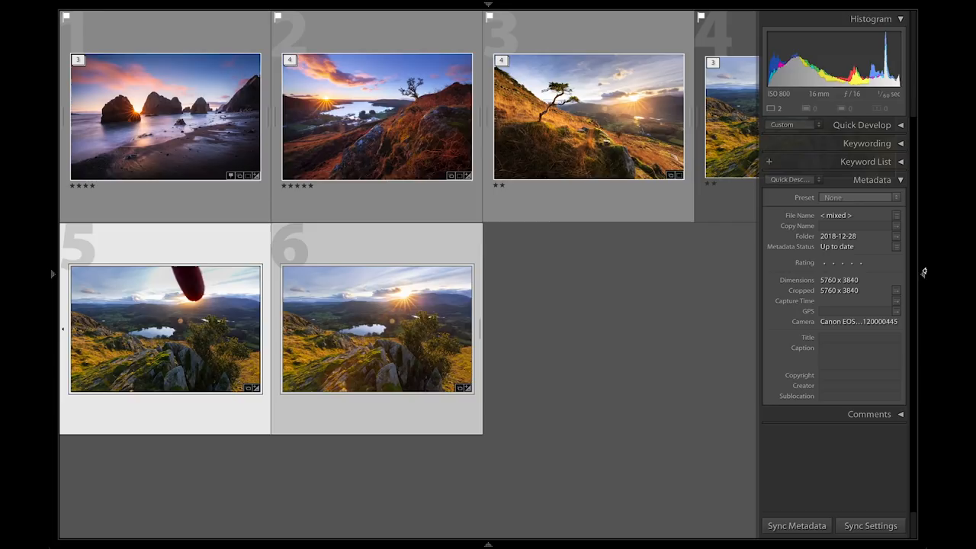
# - Sync the edited photo's develop settings to the second sunburst frame, excluding Exposure
pyautogui.click(870, 526)
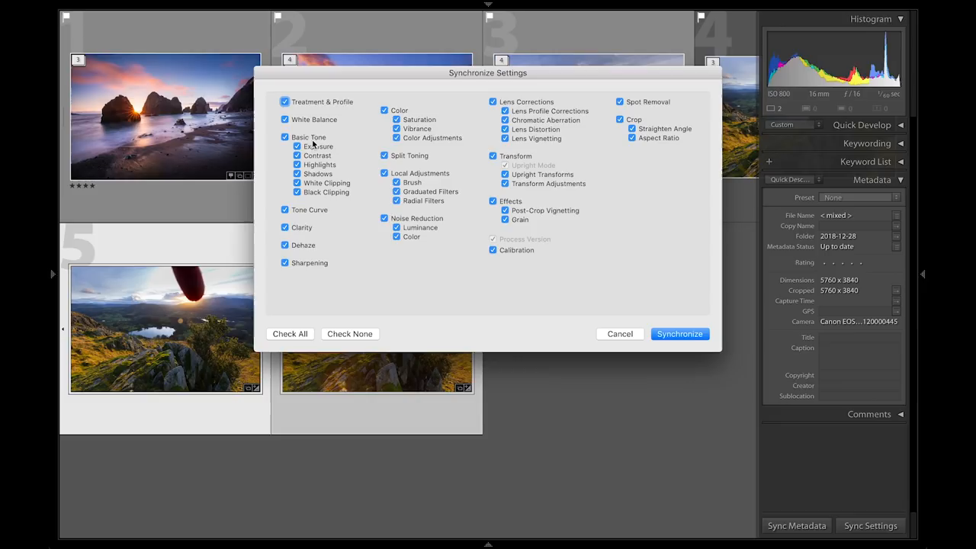
pyautogui.click(679, 334)
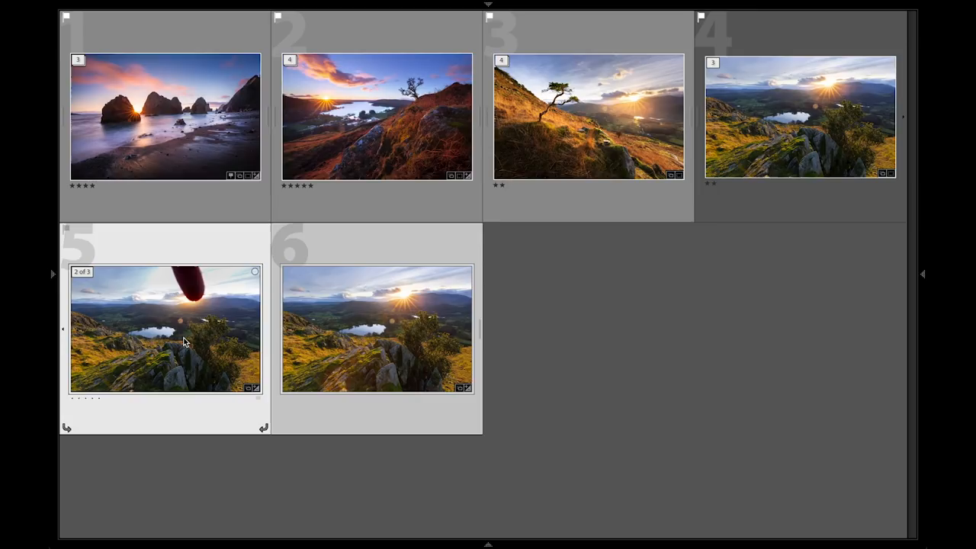
pyautogui.click(870, 526)
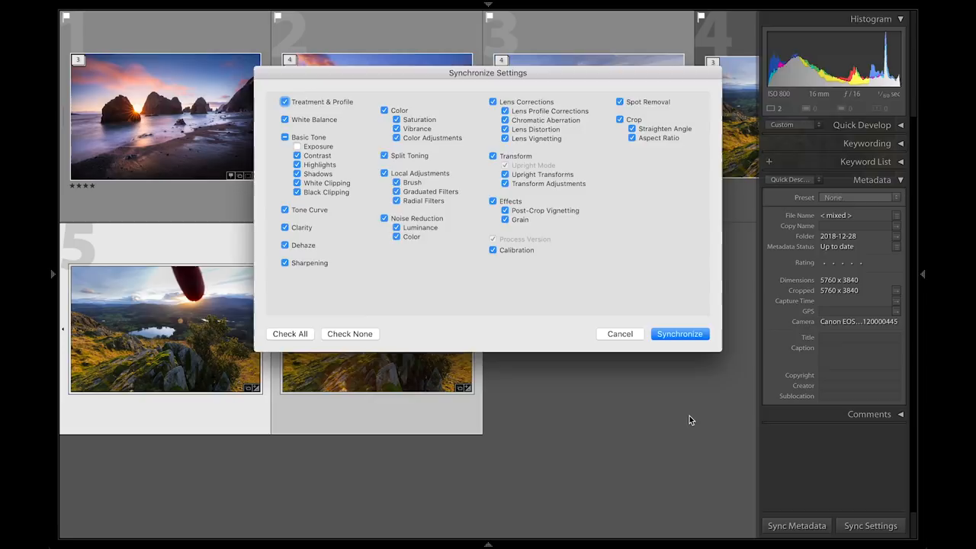
pyautogui.click(679, 334)
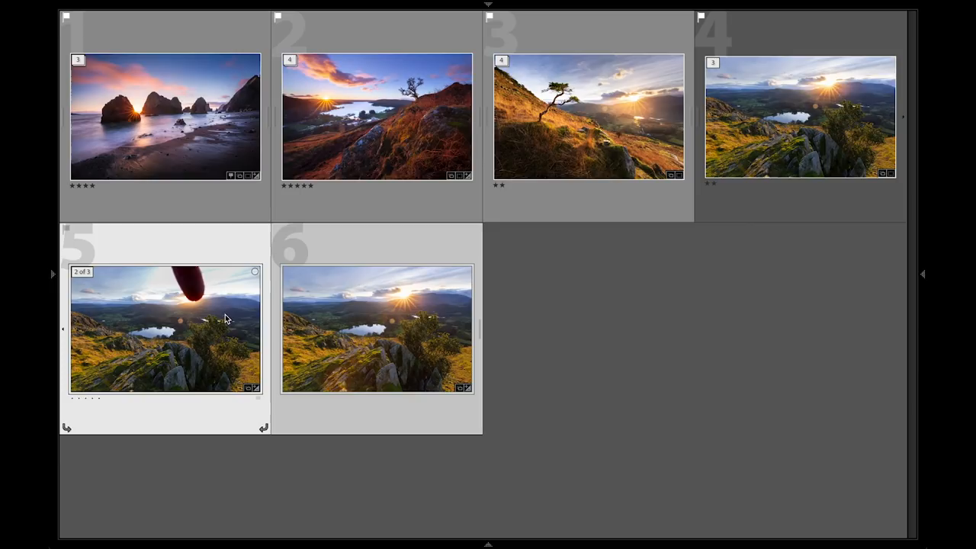
pyautogui.moveTo(225, 319)
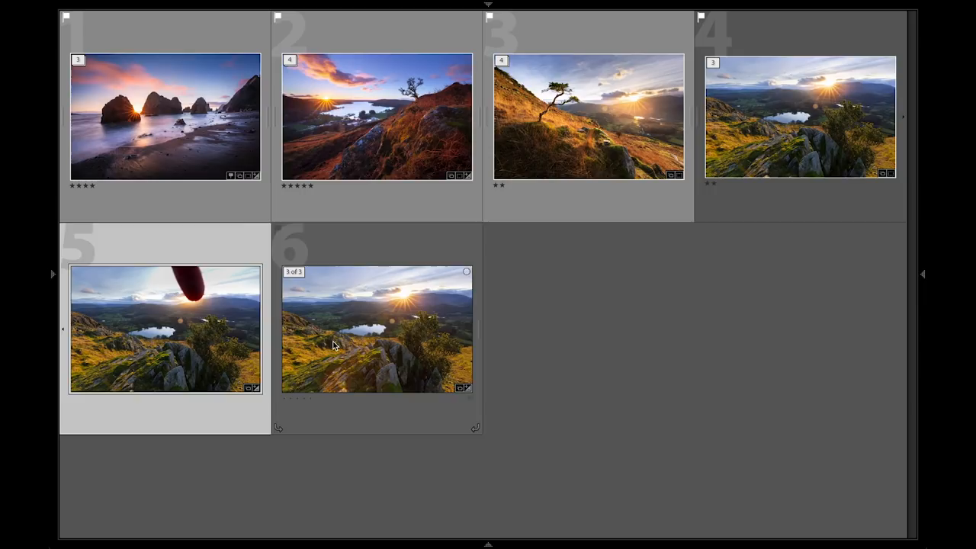
# - Right-click the finger-in-frame photo to open it as a Photoshop smart object
pyautogui.rightClick(332, 344)
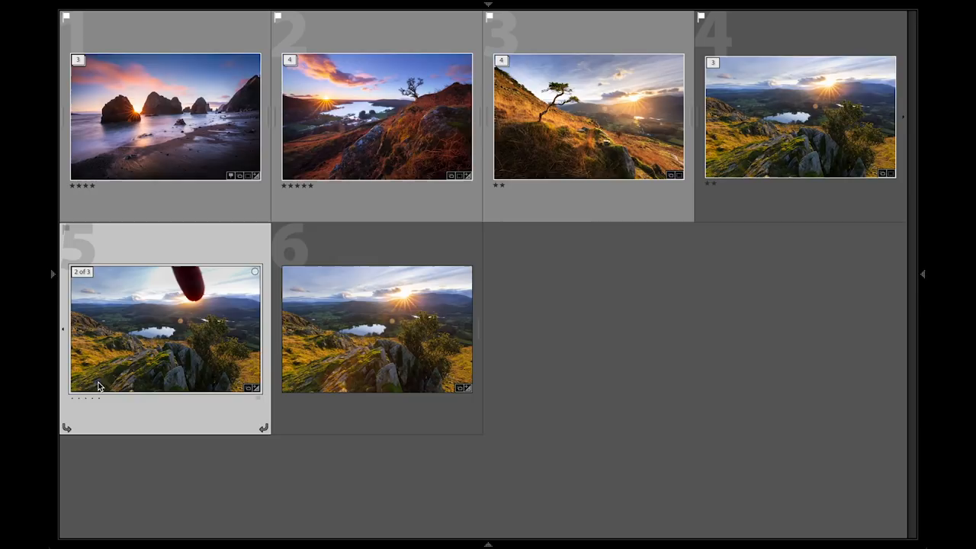
pyautogui.moveTo(191, 352)
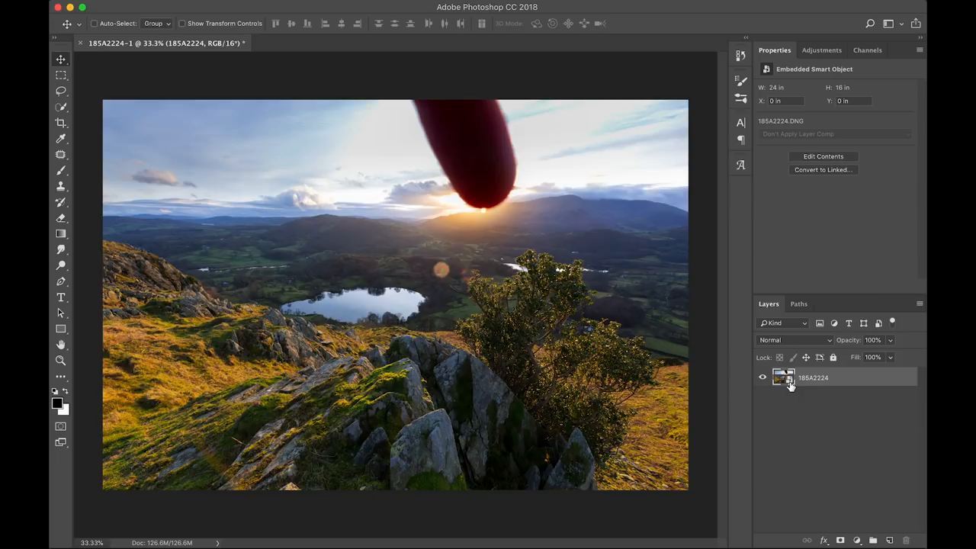
pyautogui.moveTo(785, 377)
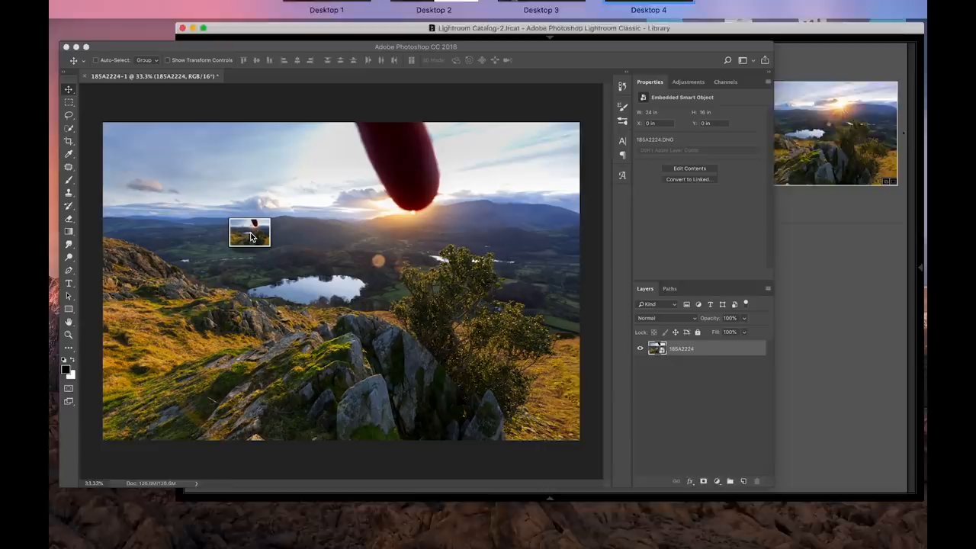
# - Place the second photo as a linked smart object, accept Camera Raw, and stretch it to fill the canvas
pyautogui.doubleClick(658, 348)
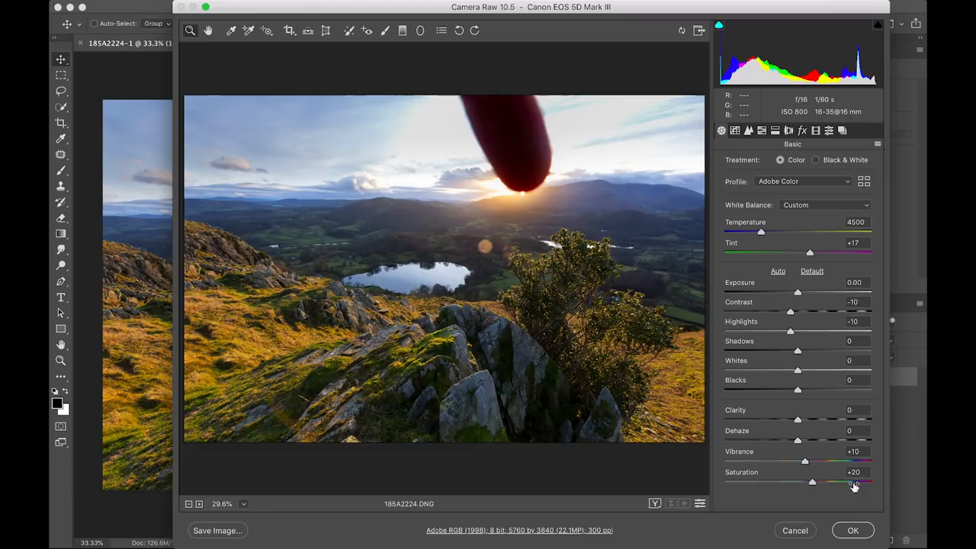
pyautogui.click(853, 530)
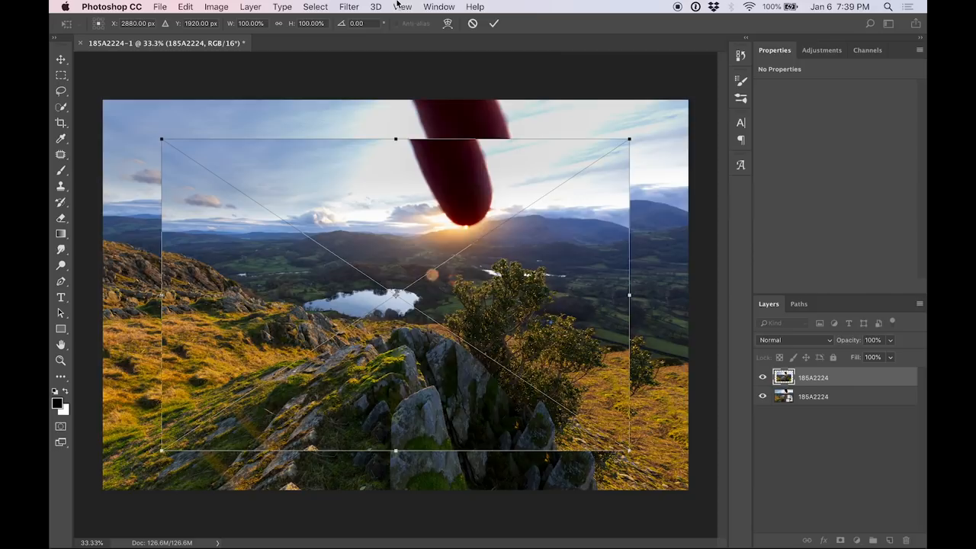
pyautogui.moveTo(161, 139); pyautogui.dragTo(105, 100)
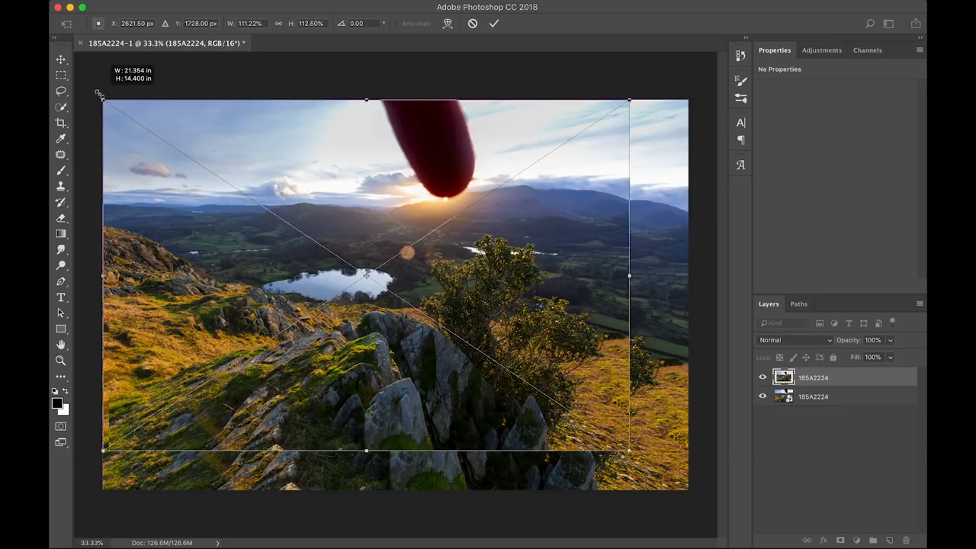
pyautogui.moveTo(629, 450); pyautogui.dragTo(686, 488)
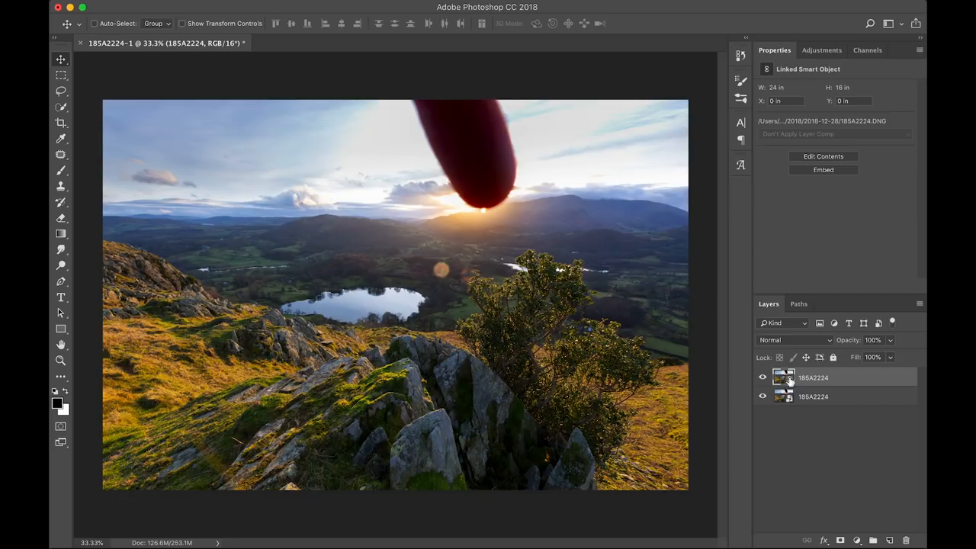
pyautogui.moveTo(827, 401)
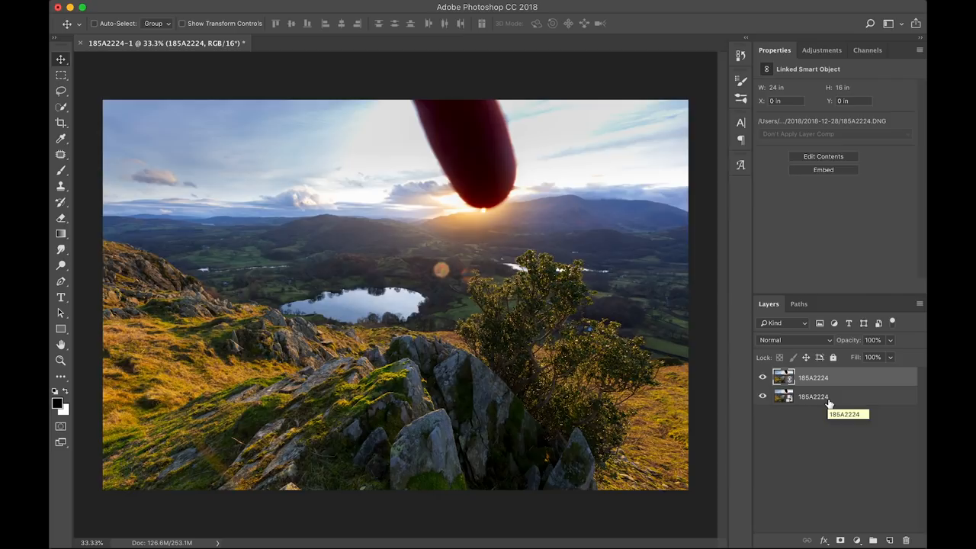
# - Select the lower 185A2224 layer and view its embedded smart object properties
pyautogui.click(812, 397)
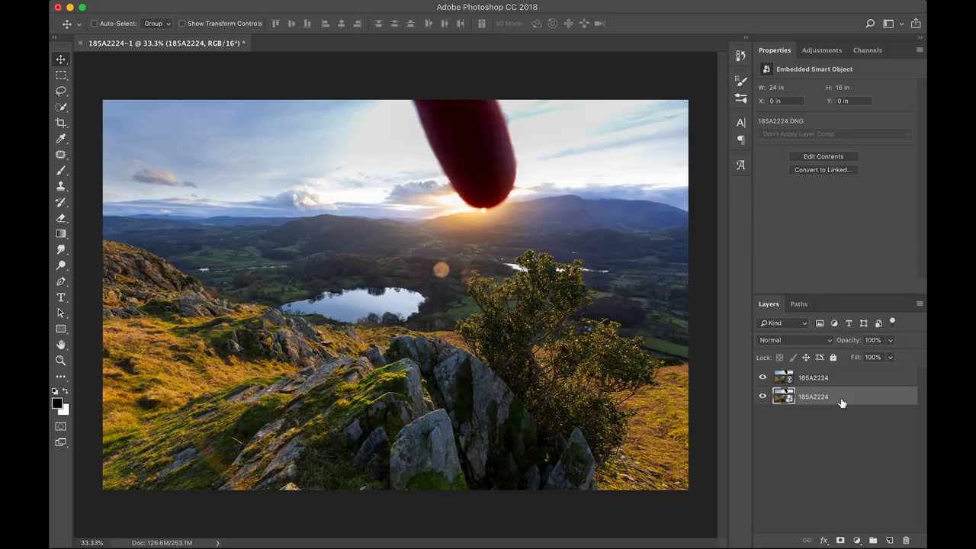
pyautogui.click(824, 169)
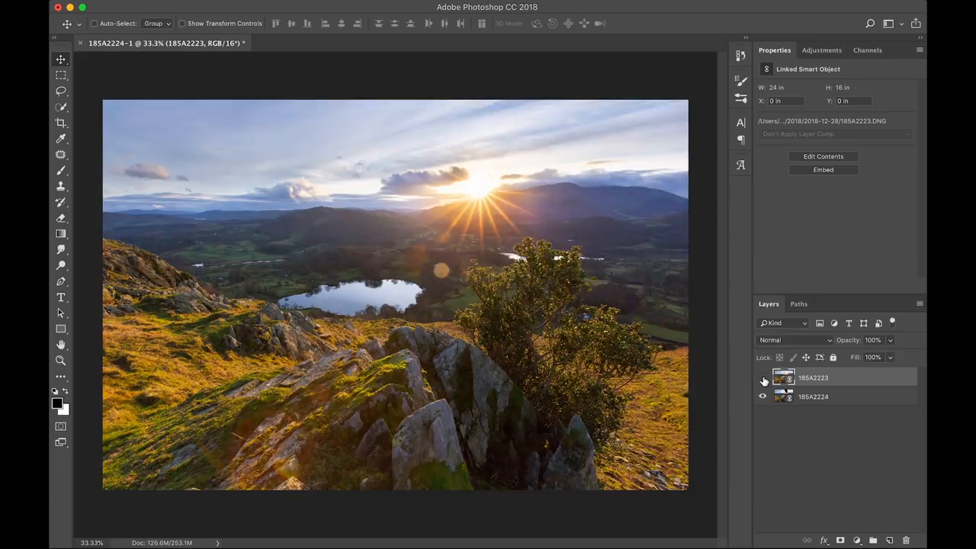
pyautogui.click(762, 378)
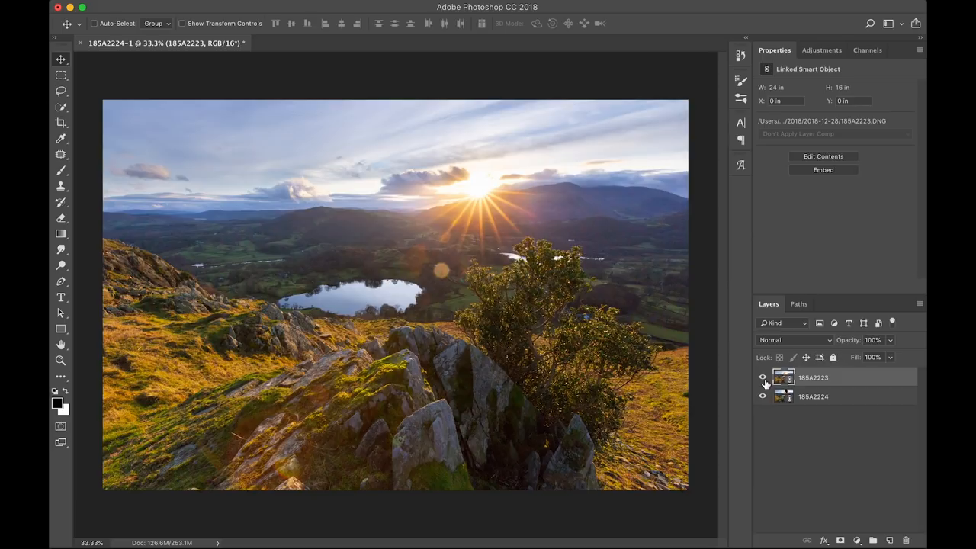
pyautogui.click(762, 377)
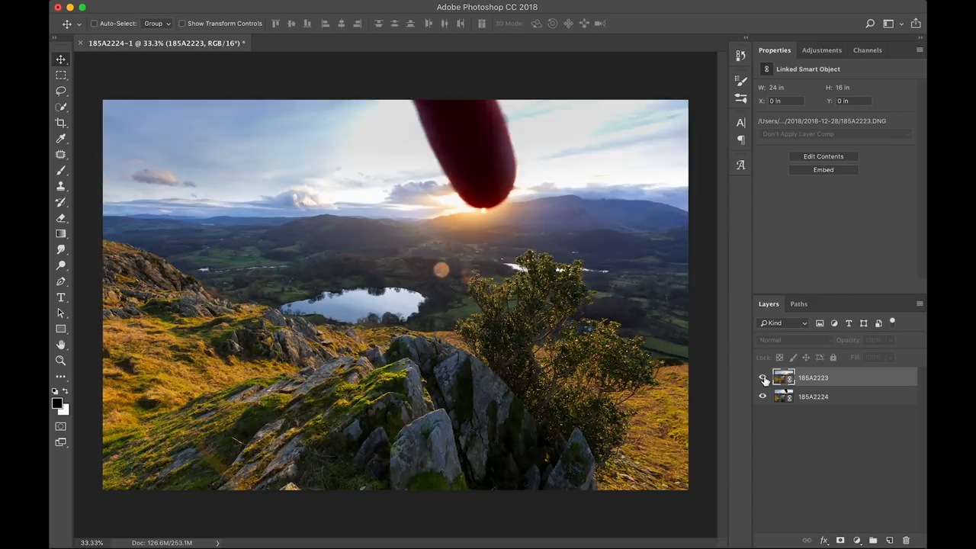
pyautogui.click(763, 378)
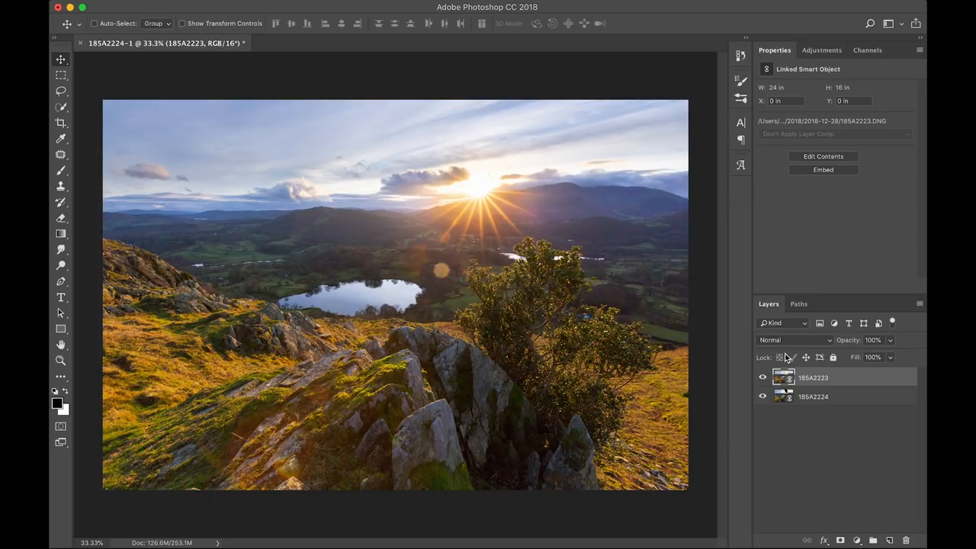
# - Select the layers in the Layers panel to auto-align the two exposures
pyautogui.click(793, 339)
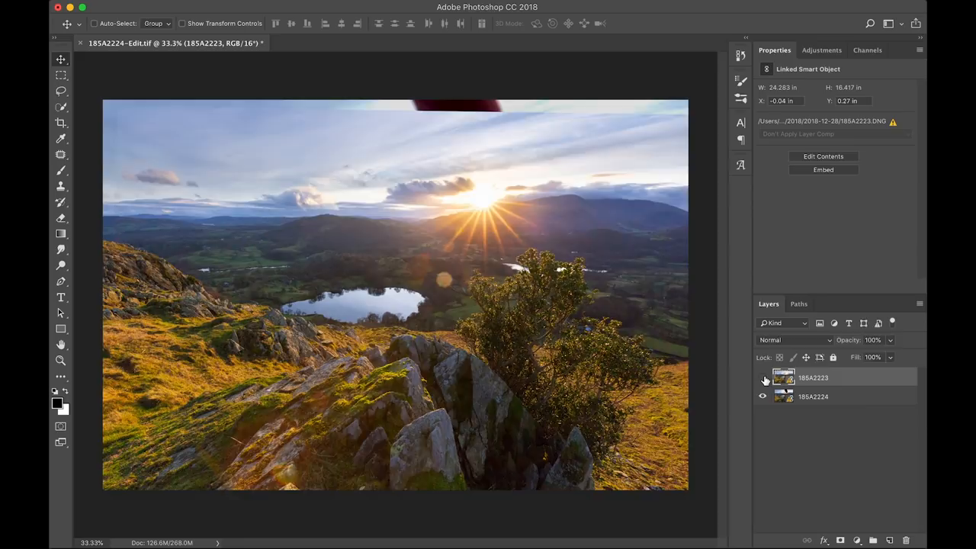
# - Add a black hide-all layer mask to layer 185A2223
pyautogui.click(762, 377)
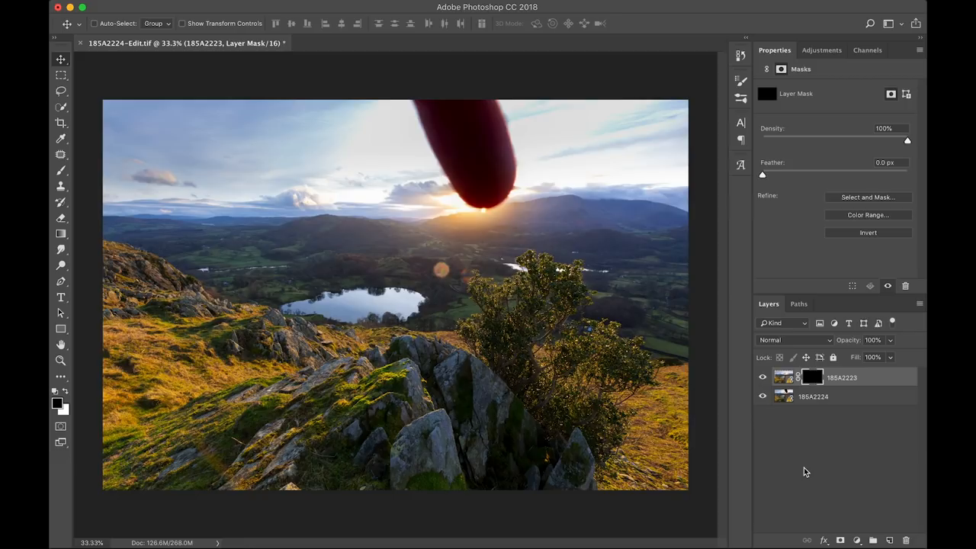
# - Pick the Brush tool to paint white over the sky and sun in the mask
pyautogui.click(60, 170)
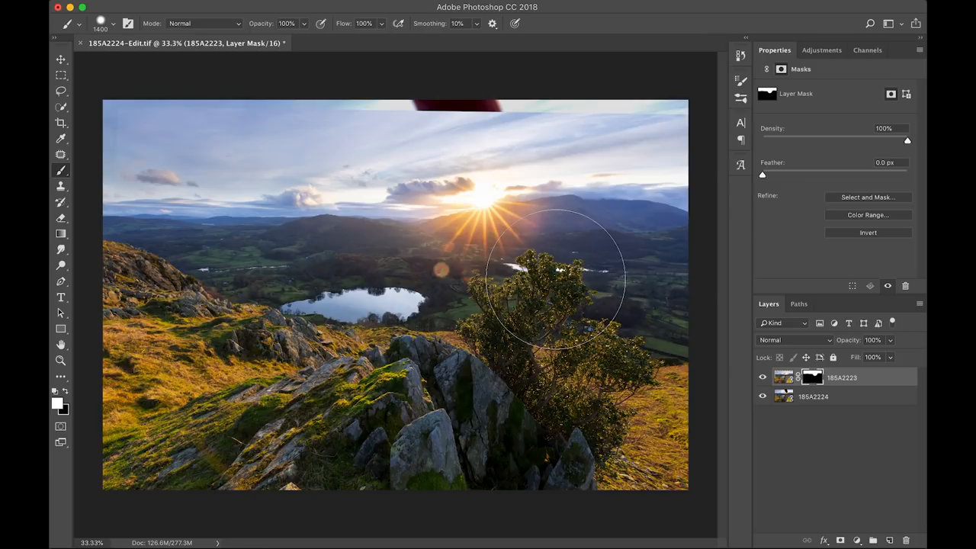
pyautogui.moveTo(479, 126)
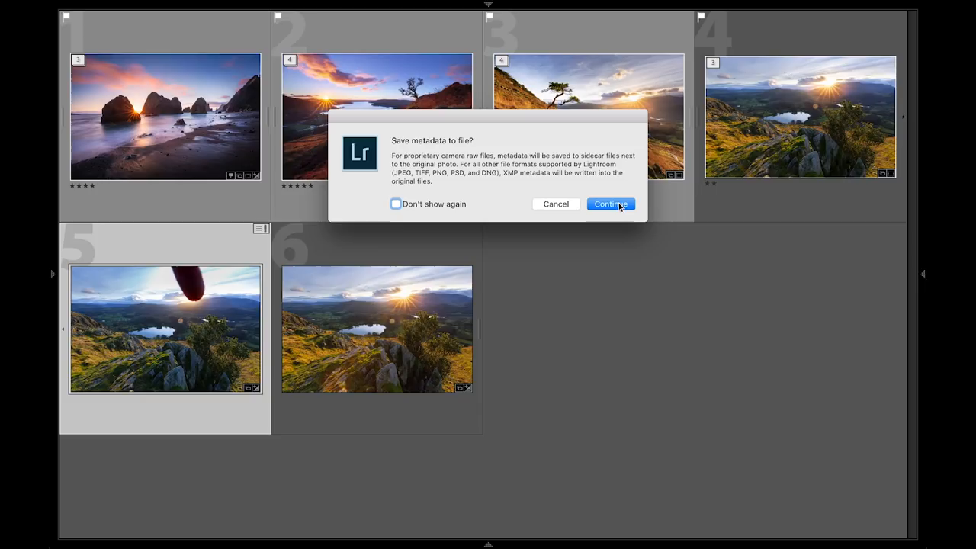
# - Save the metadata to file, overwriting the externally changed settings
pyautogui.click(611, 204)
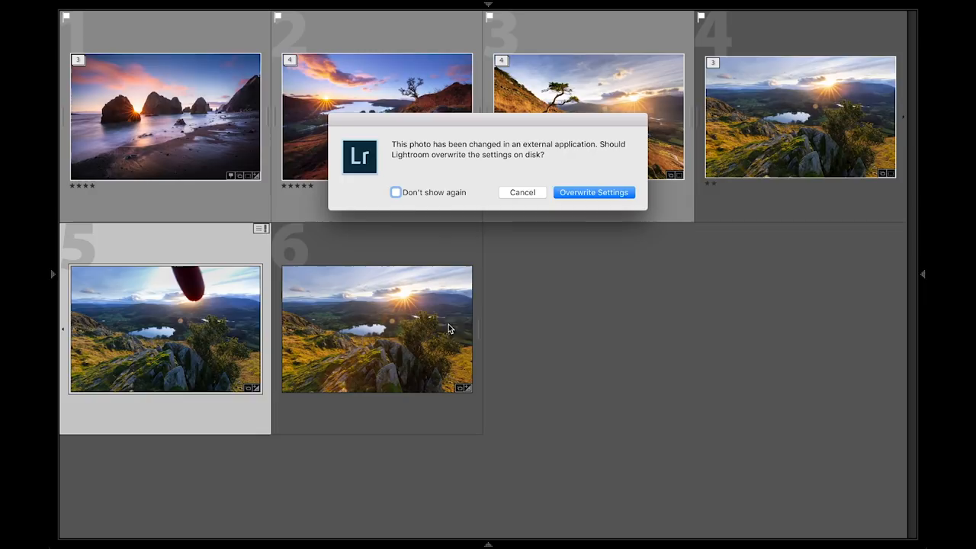
pyautogui.click(593, 192)
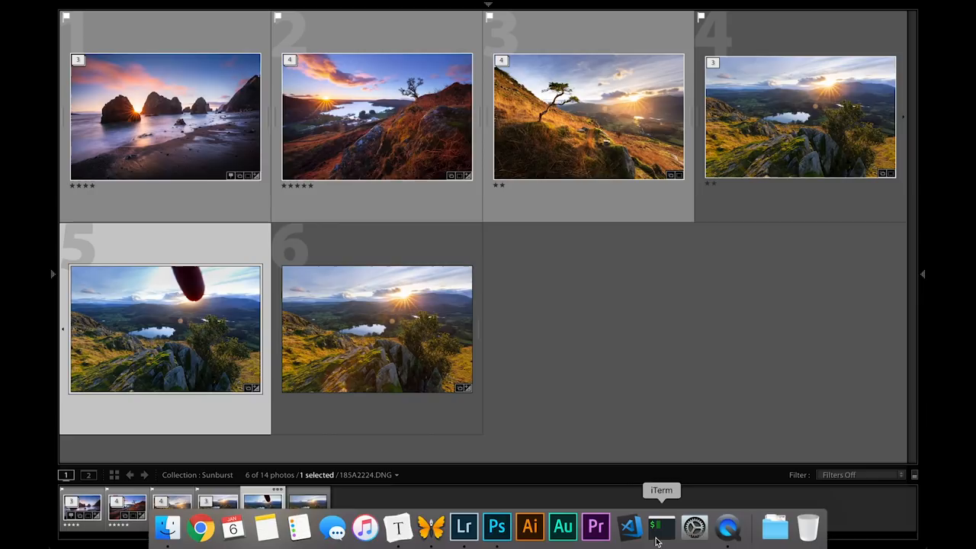
# - Return to Photoshop and open the 185A2224.DNG smart object's raw settings in Camera Raw
pyautogui.click(496, 526)
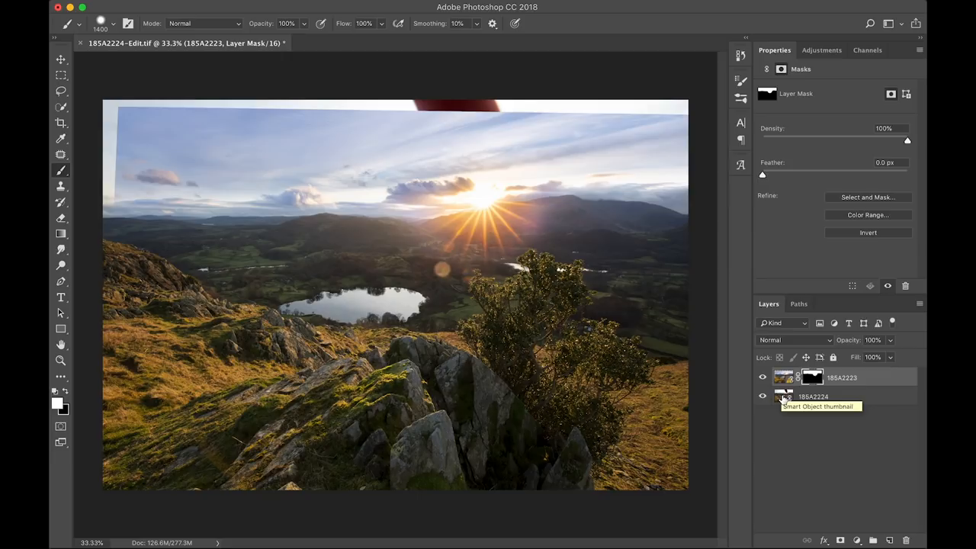
pyautogui.doubleClick(784, 396)
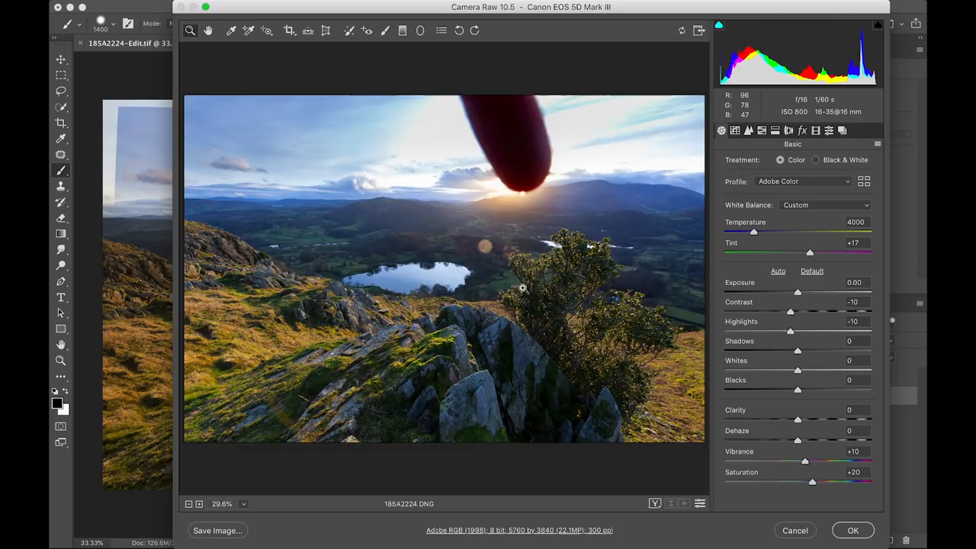
# - Close Camera Raw to return to the Lightroom grid of sunburst photos
pyautogui.click(853, 530)
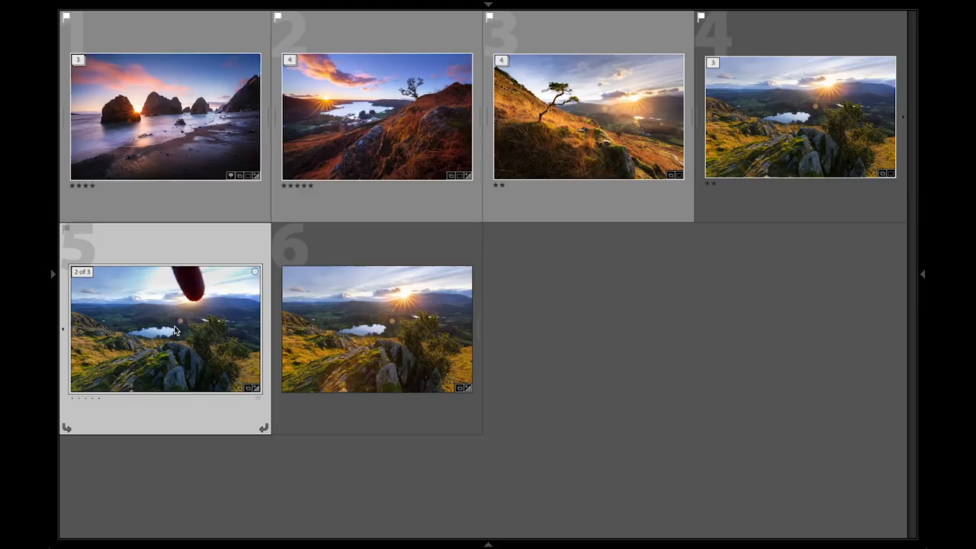
# - Sync the finger-blocked frame's settings to the other hilltop sunburst photo, excluding exposure
pyautogui.click(376, 328)
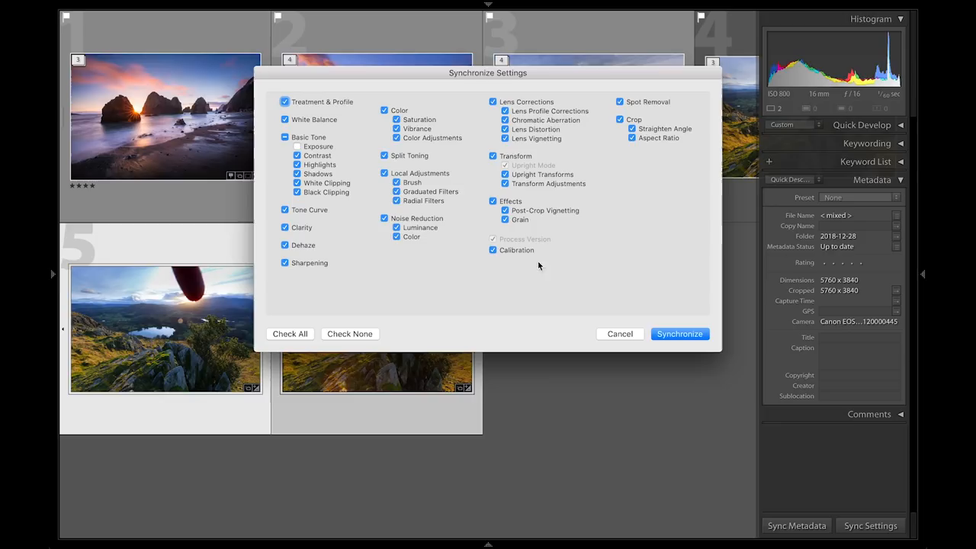
pyautogui.click(677, 333)
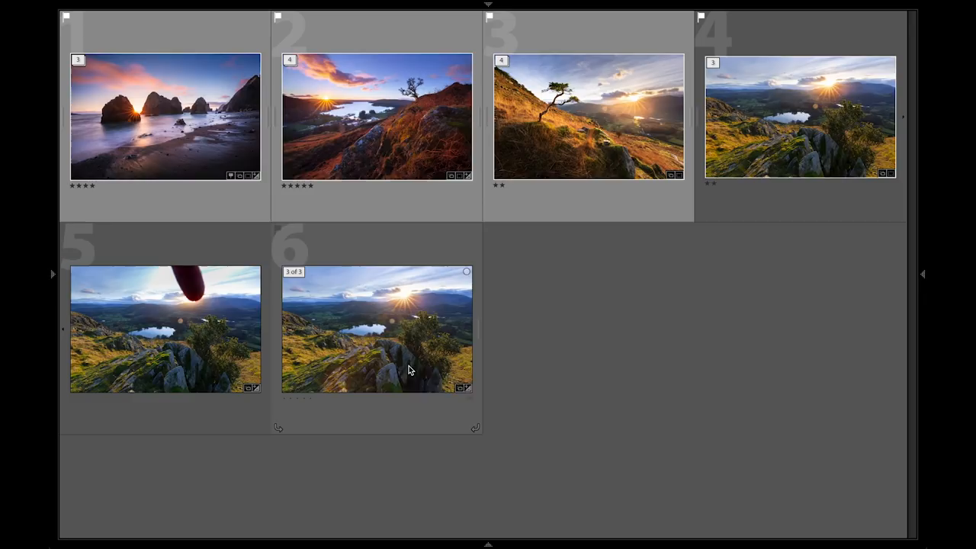
pyautogui.click(164, 329)
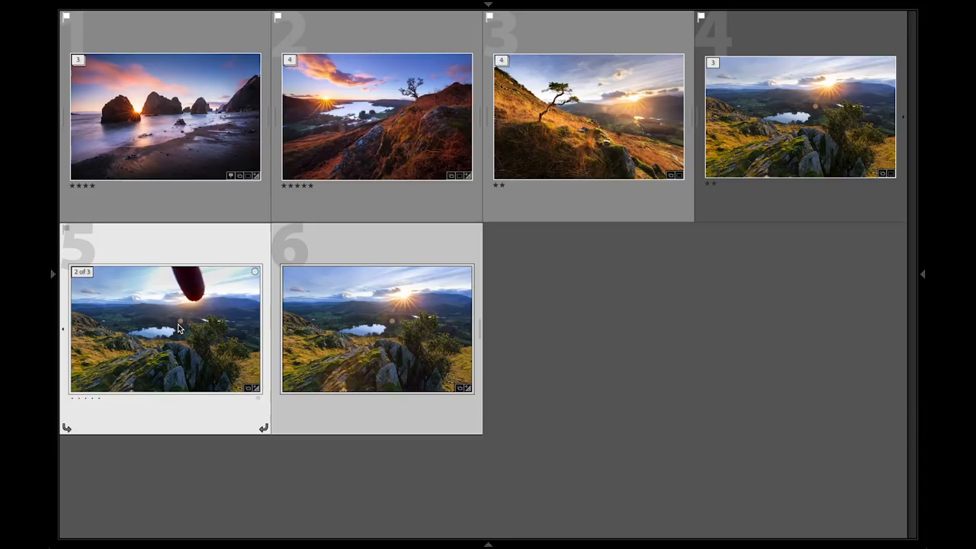